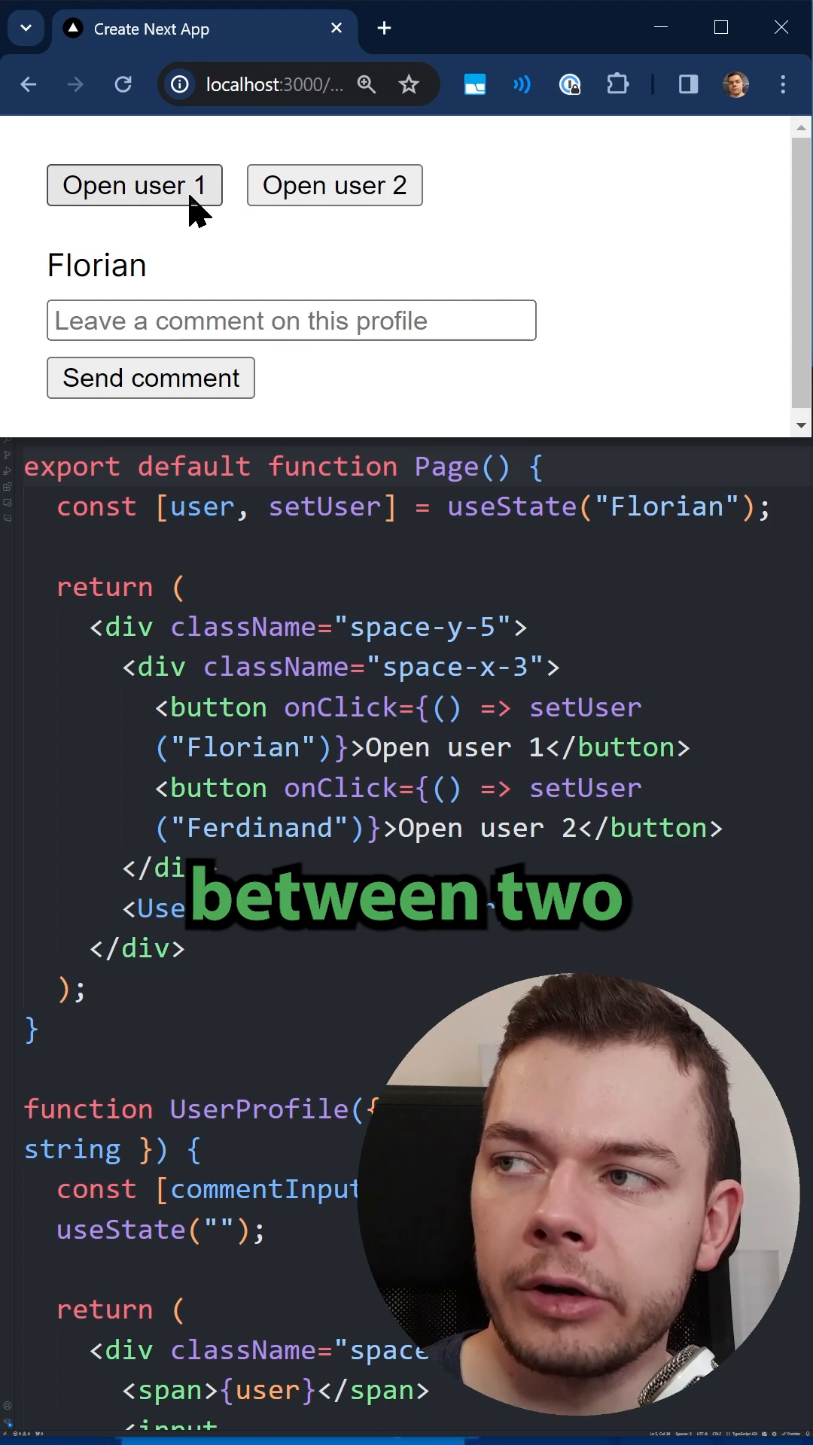
click(335, 186)
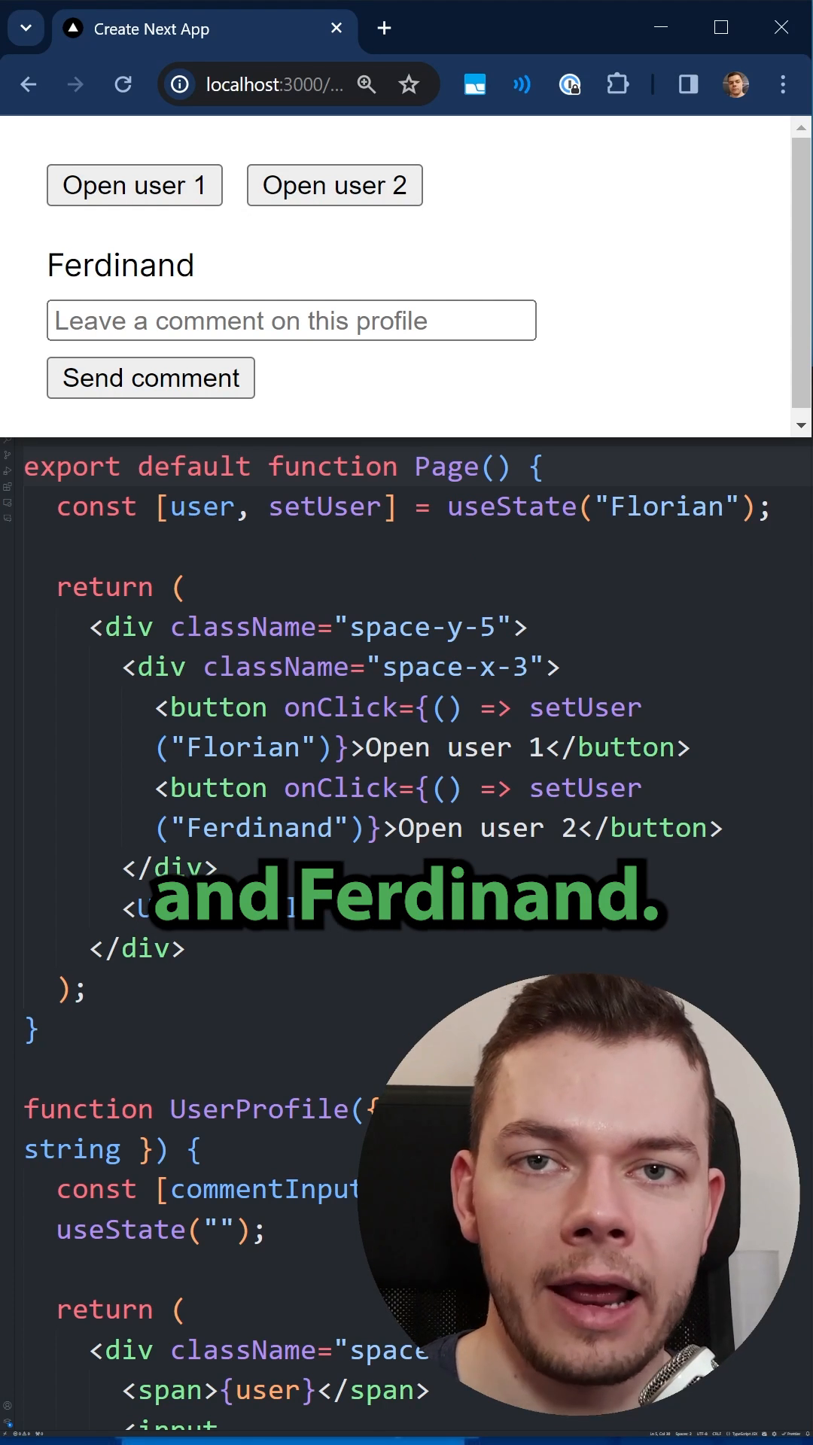
text(asdadasdasdasd)
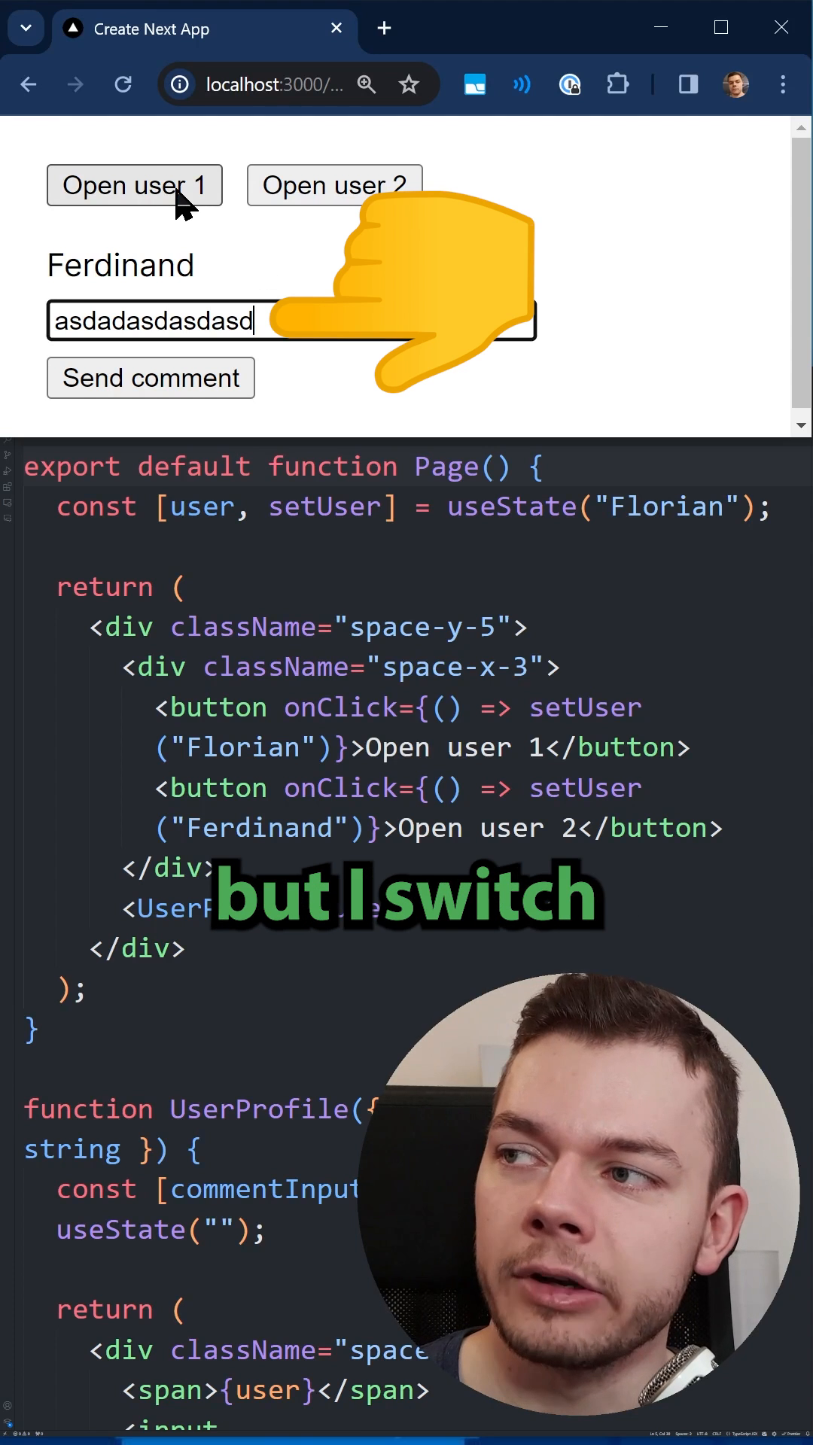
Switch back to the first user's profile, leaving Ferdinand's typed comment in the field.
click(135, 185)
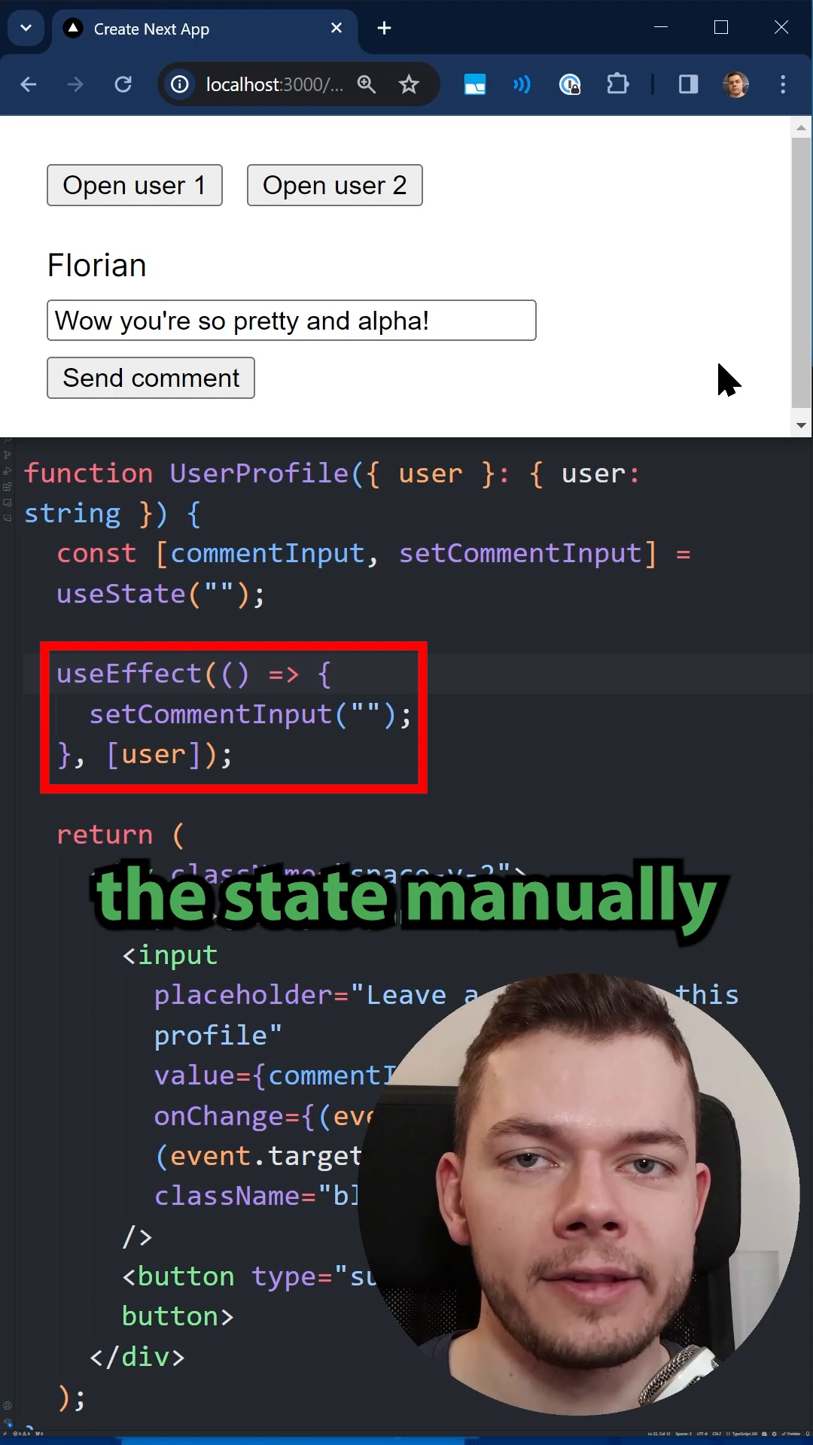
click(334, 185)
text(You're not as cool as Florian)
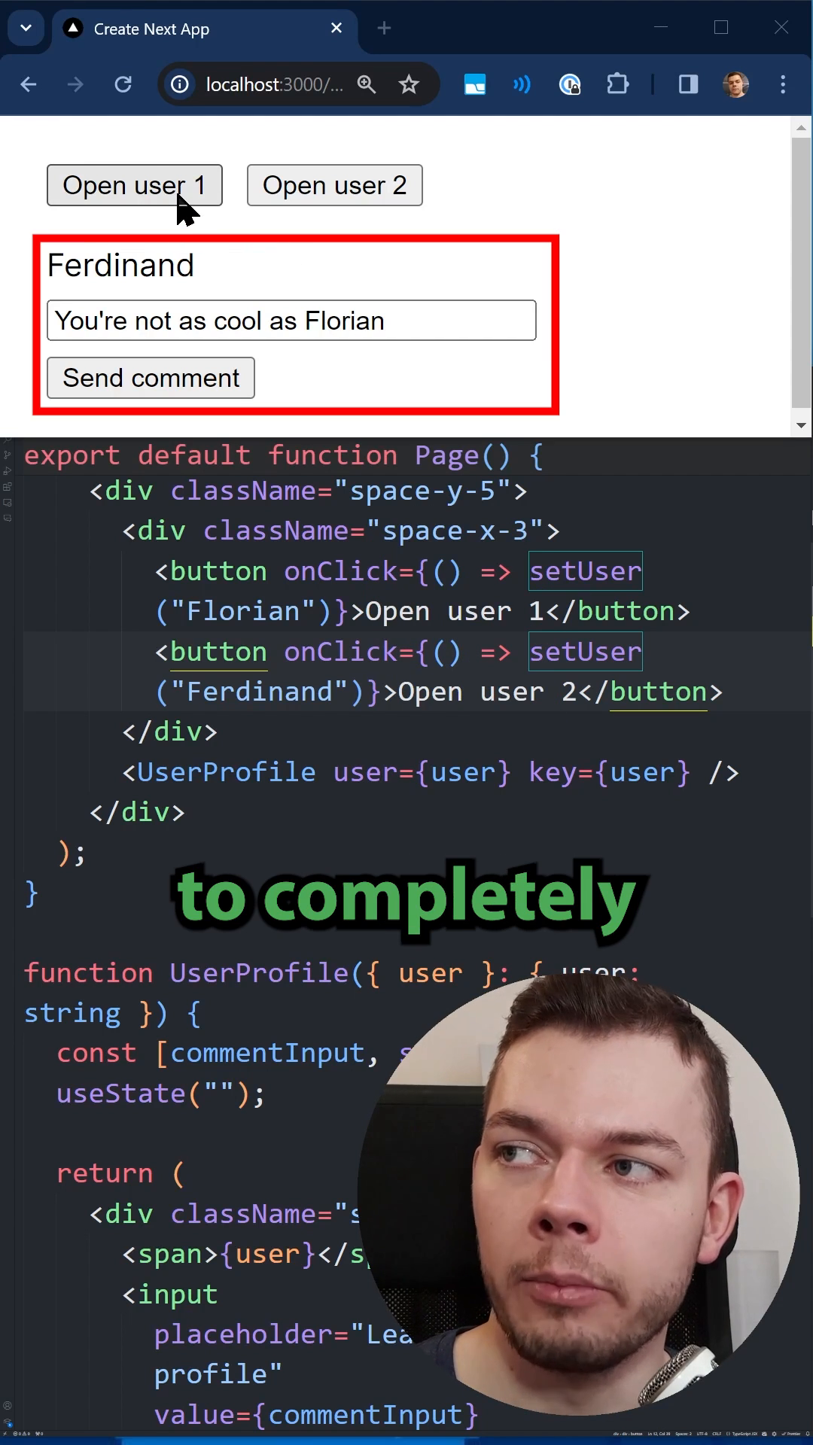
click(134, 185)
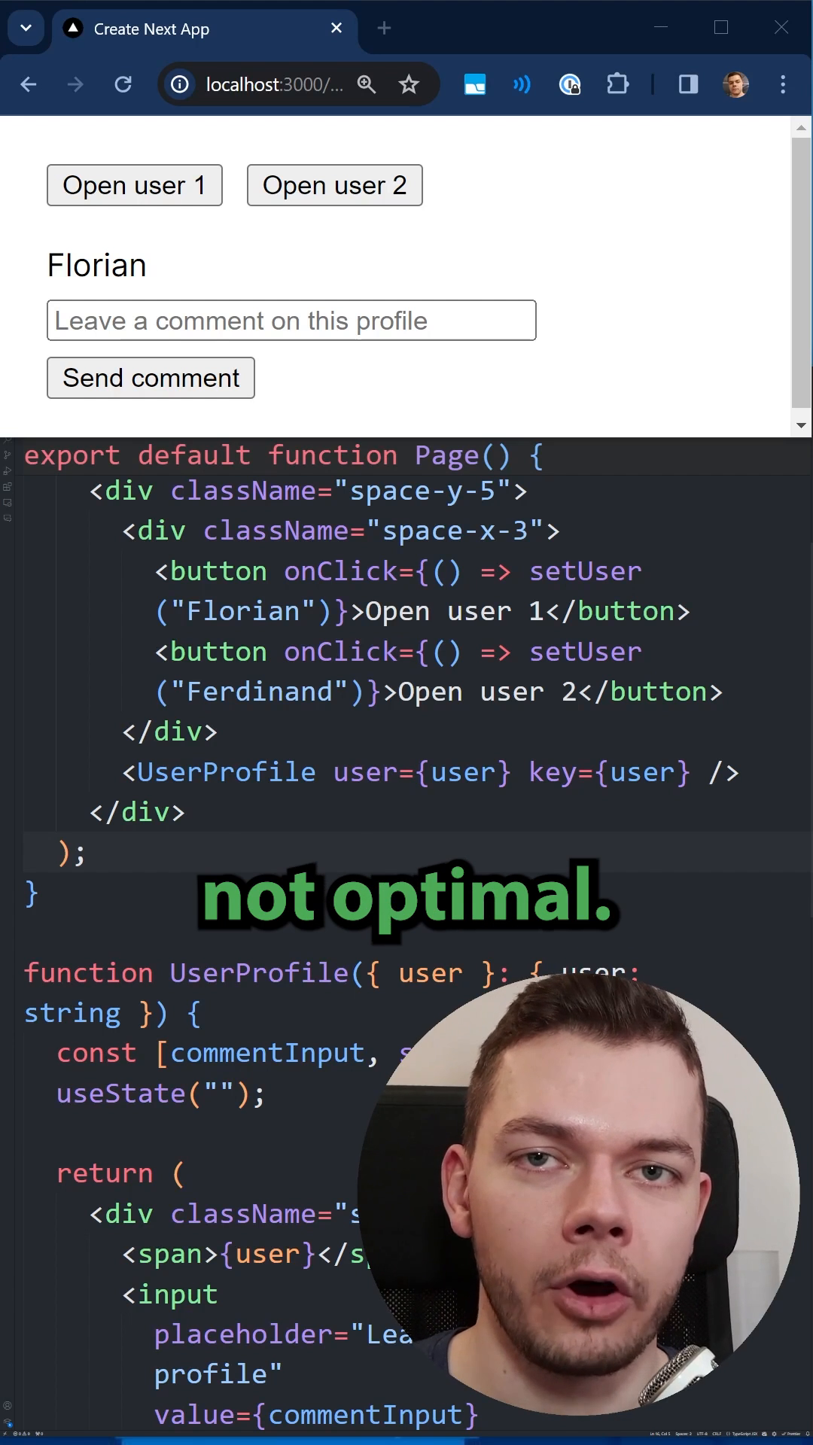
Enter the comment 'I love you', then switch to Ferdinand so the Profile wrapper resets it.
text(I love you)
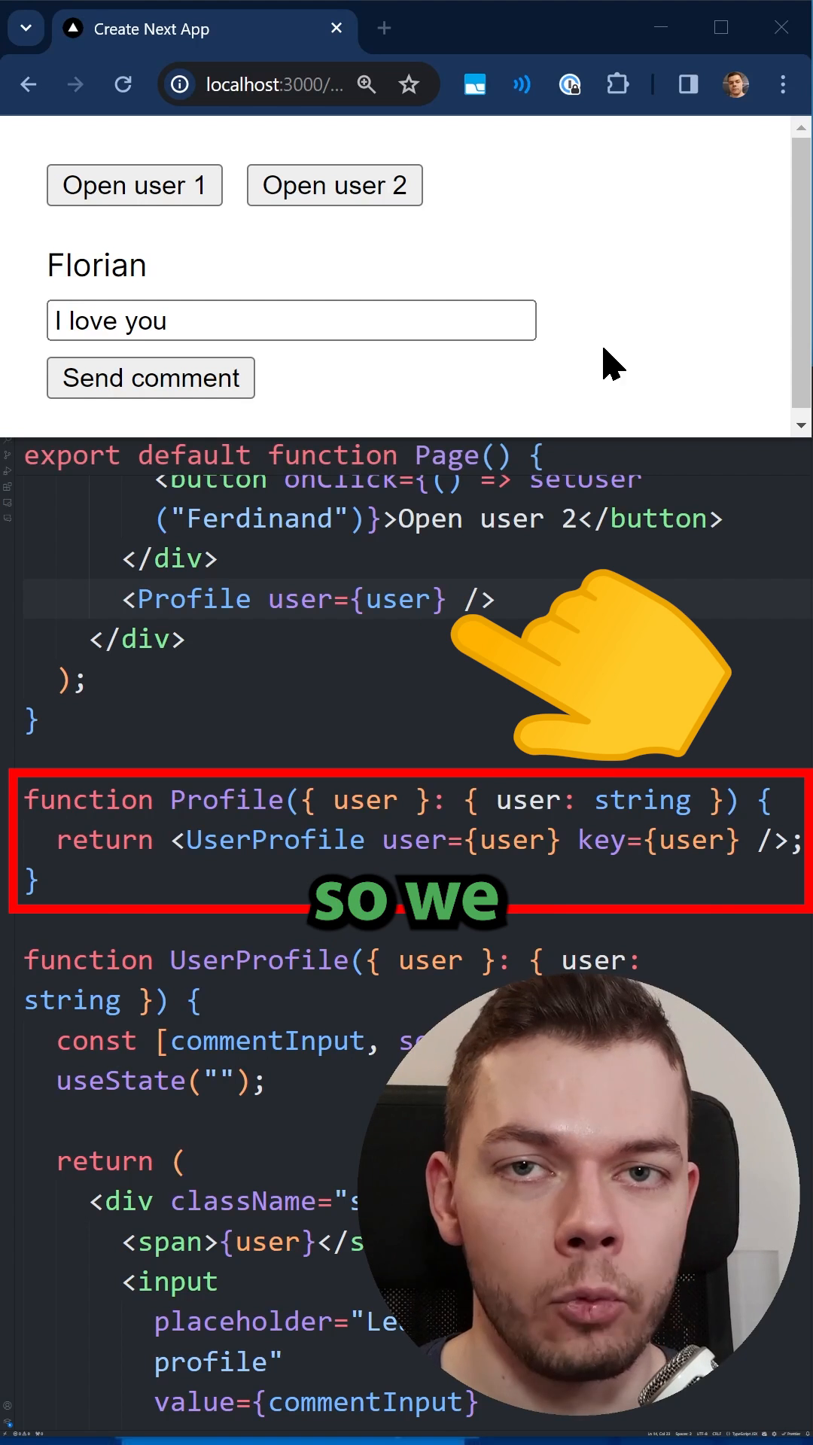
click(334, 185)
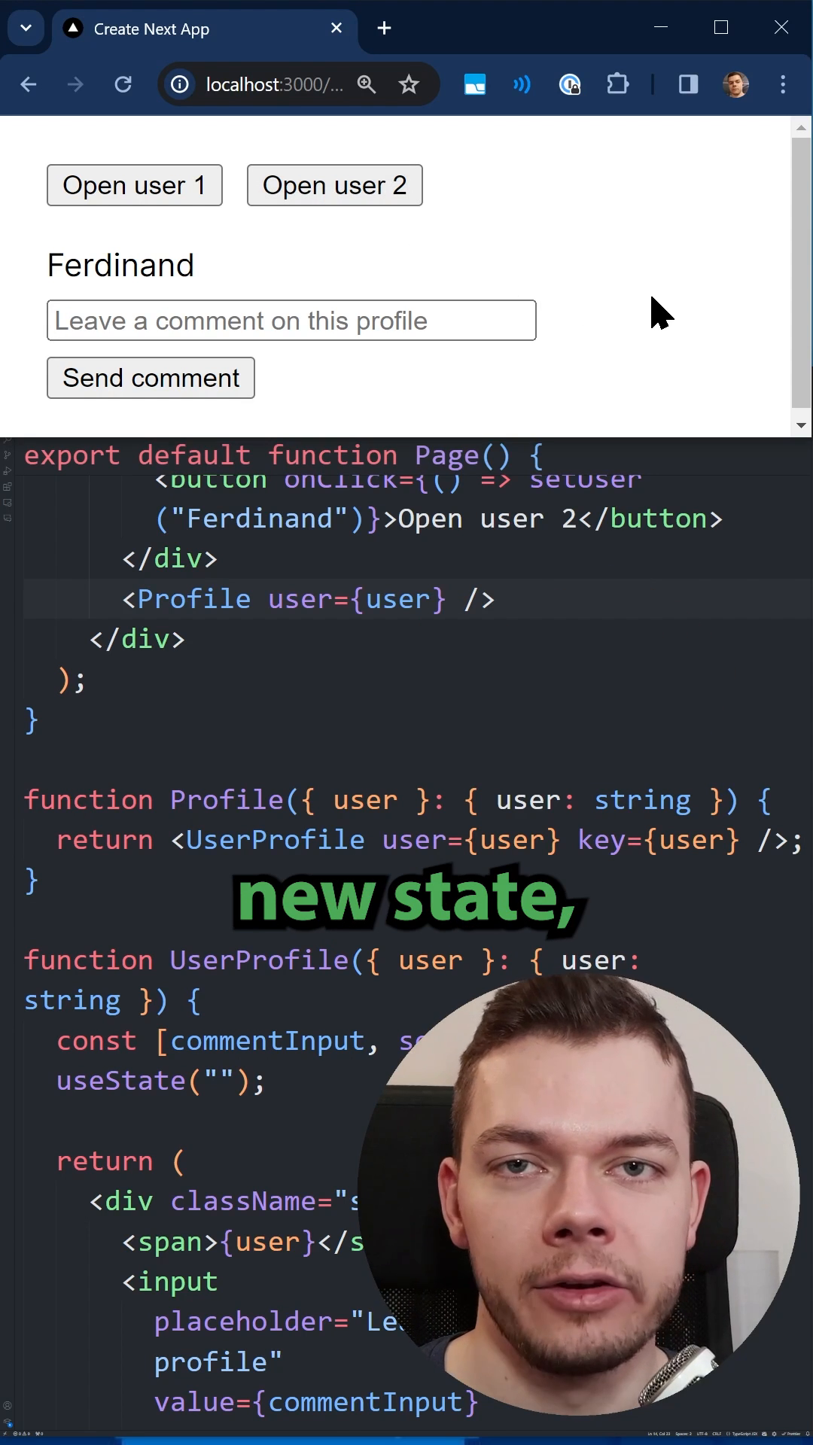